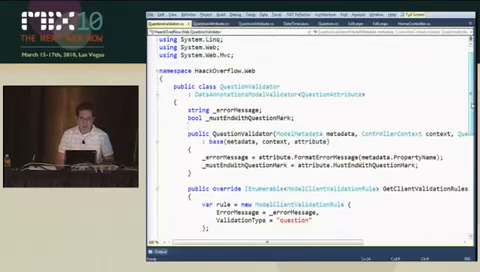
- Respond to the Internet Explorer warning dialog shown over the launched application
scroll(down, 3)
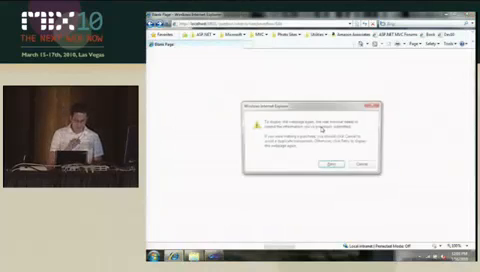
click(320, 164)
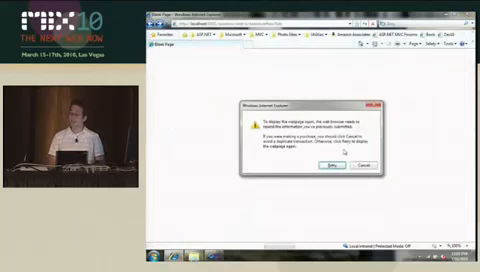
- Accept Retry in the resend-information dialog so the app's page reloads
click(332, 166)
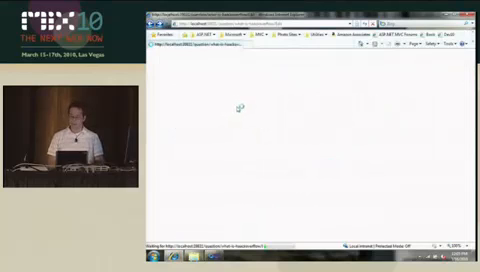